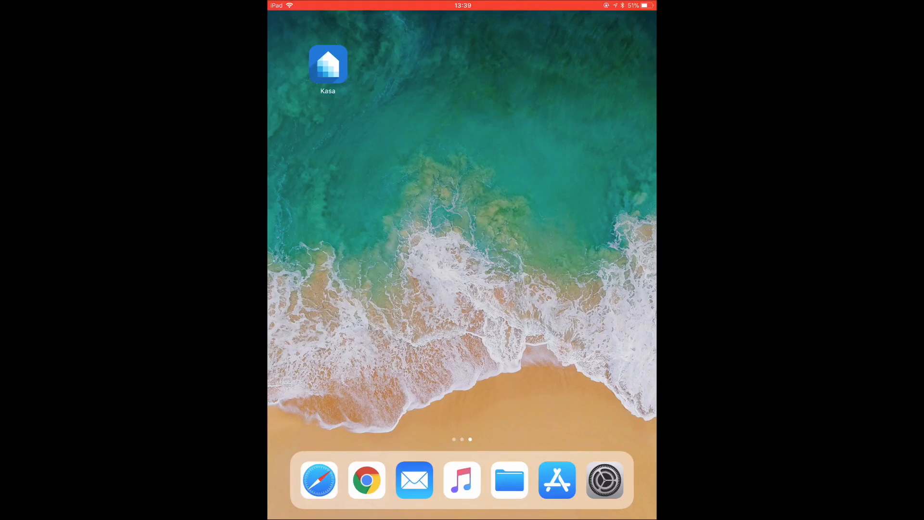
Step: Show the Settings Wi-Fi page listing the TP-LINK_Smart Bulb_59E2 network
{"action": "left_click", "coordinate": [605, 479]}
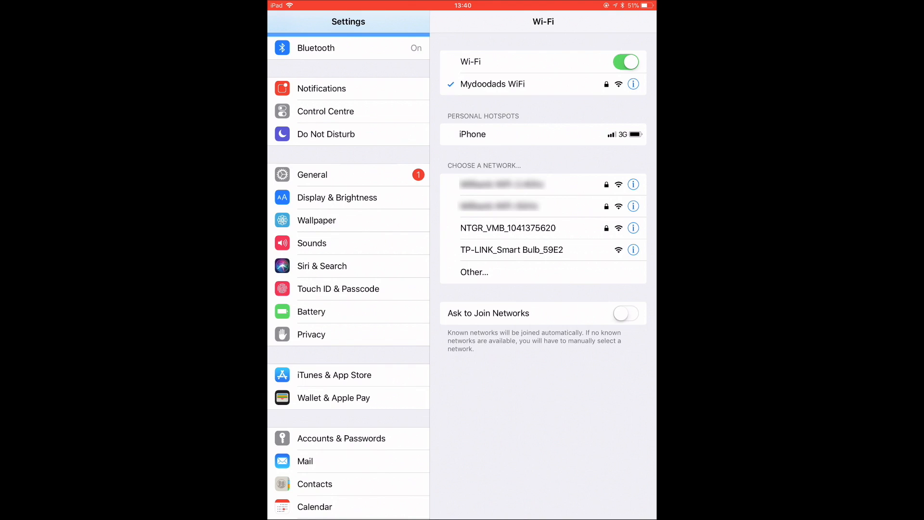
Step: Join the TP-LINK_Smart Bulb_59E2 network, return to the home screen and launch Kasa
{"action": "left_click", "coordinate": [511, 249]}
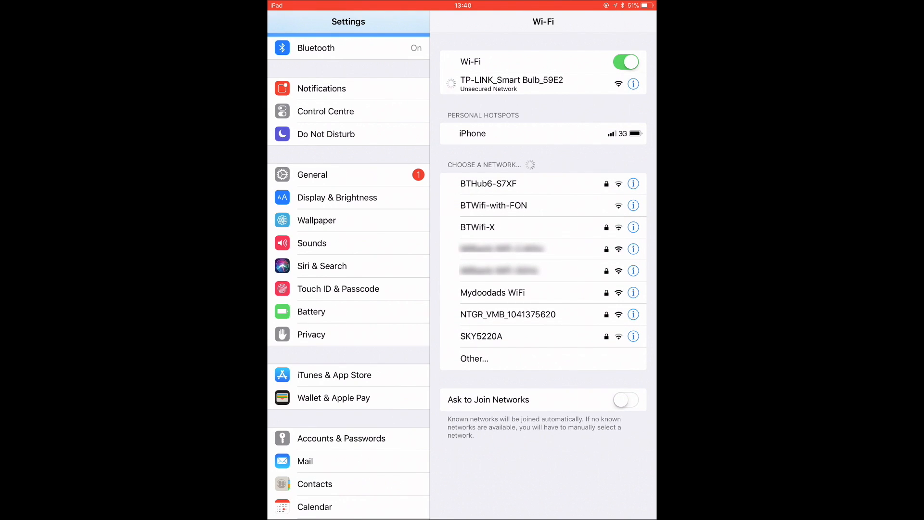
{"action": "left_click", "coordinate": [511, 80]}
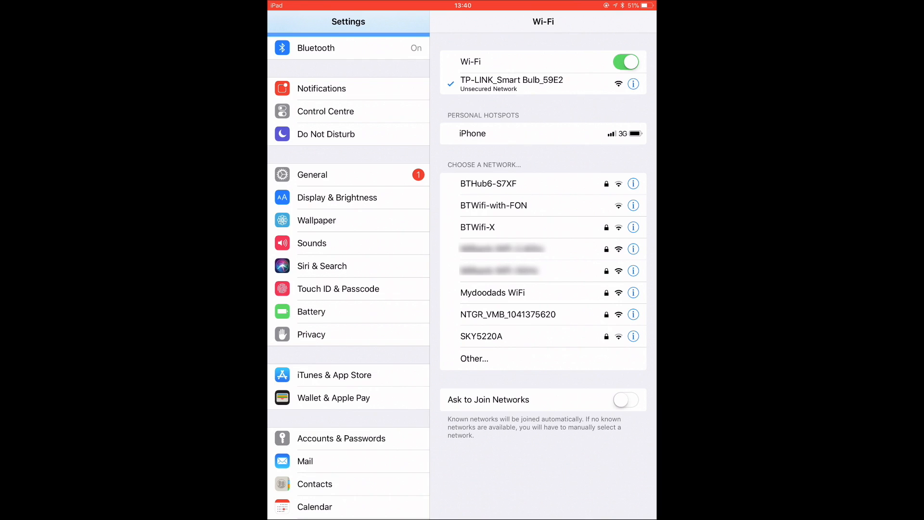
{"action": "key", "text": "home"}
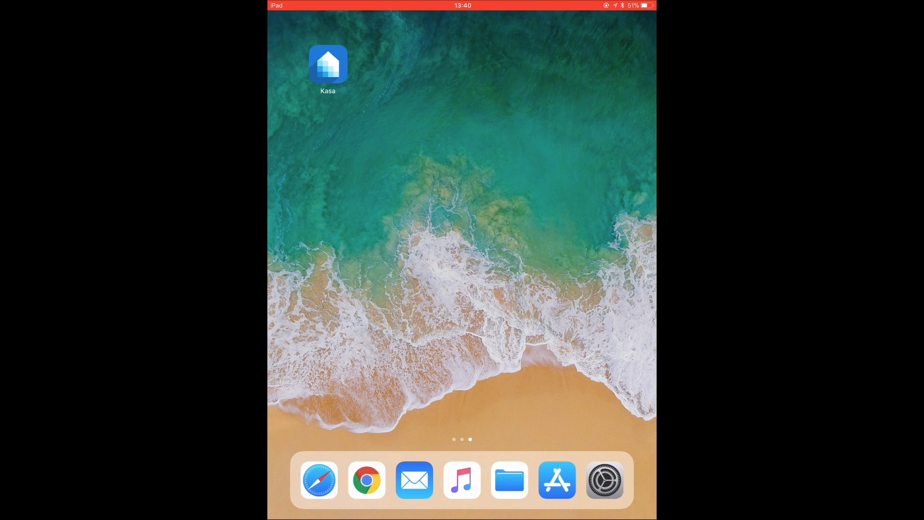
{"action": "left_click", "coordinate": [328, 64]}
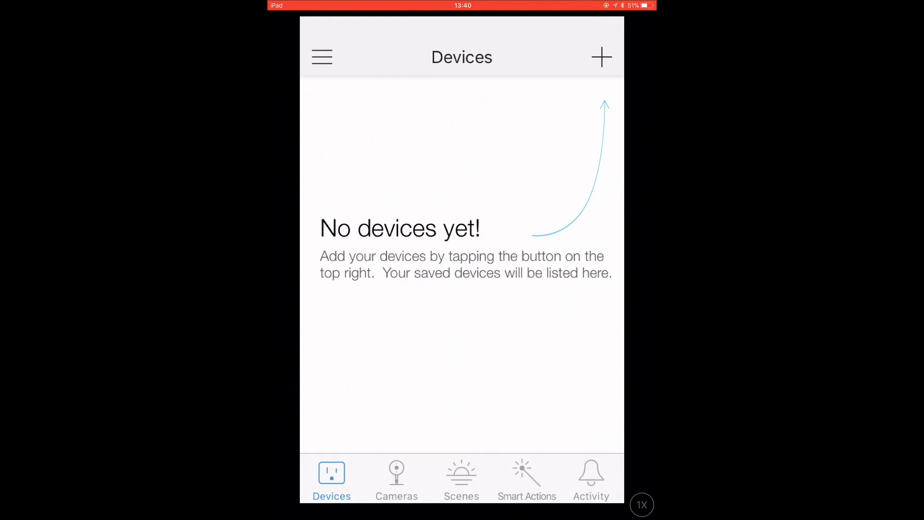
Step: Begin adding a device and choose Smart Bulb LB100 Series from the list
{"action": "left_click", "coordinate": [601, 57]}
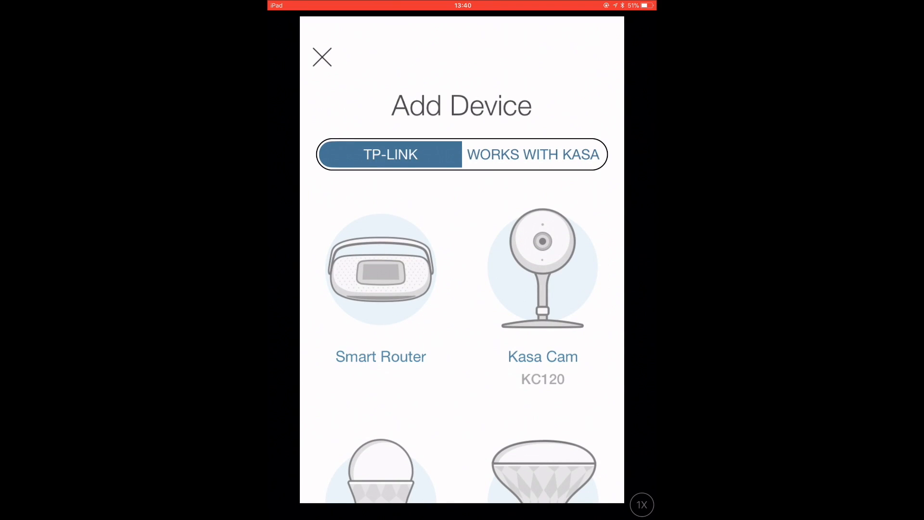
{"action": "scroll", "scroll_direction": "down", "scroll_amount": 3}
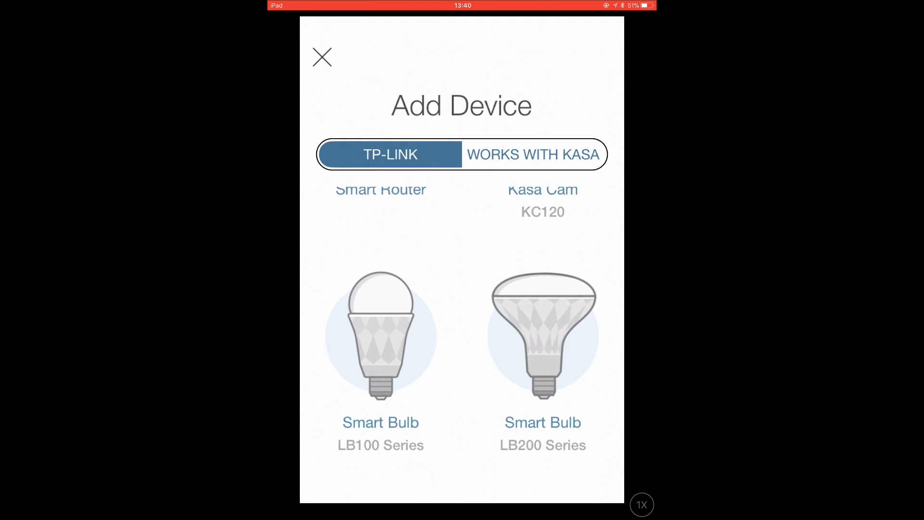
{"action": "left_click", "coordinate": [380, 336]}
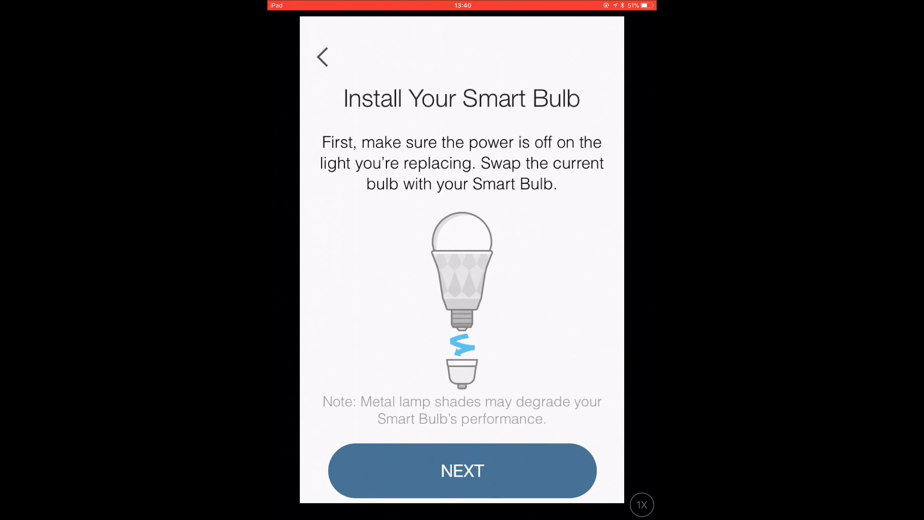
Step: Advance past the install instructions and select the default device name 'My Smart Bulb'
{"action": "left_click", "coordinate": [461, 470]}
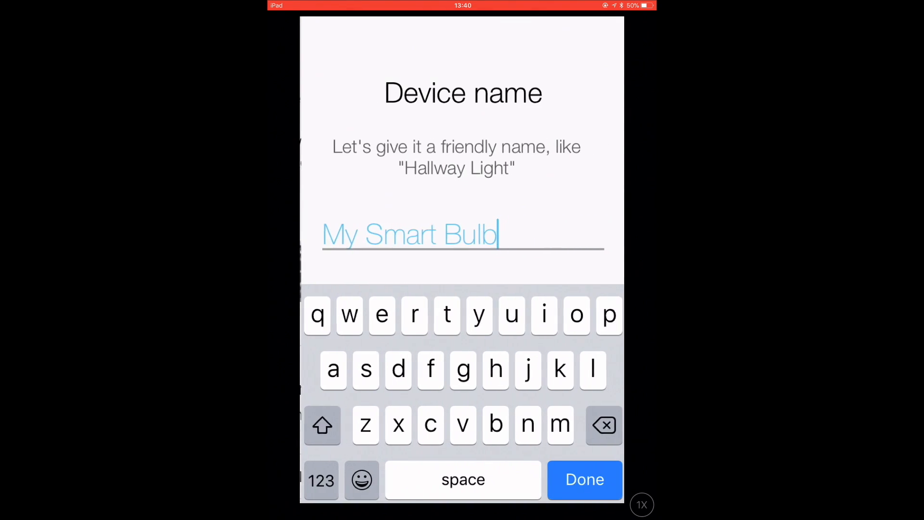
{"action": "double_click", "coordinate": [410, 234]}
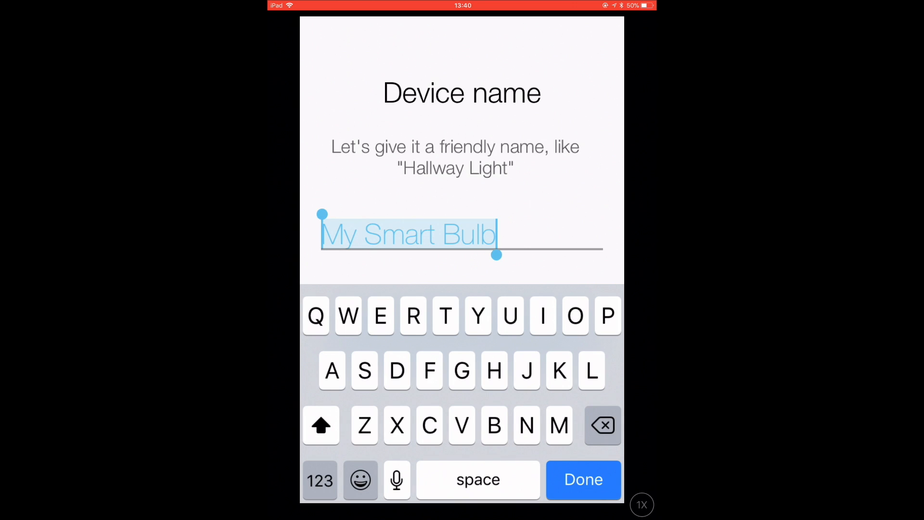
Step: Confirm the name 'My Smart Bulb', keep the default icon and continue to the Wi-Fi step
{"action": "left_click", "coordinate": [582, 480]}
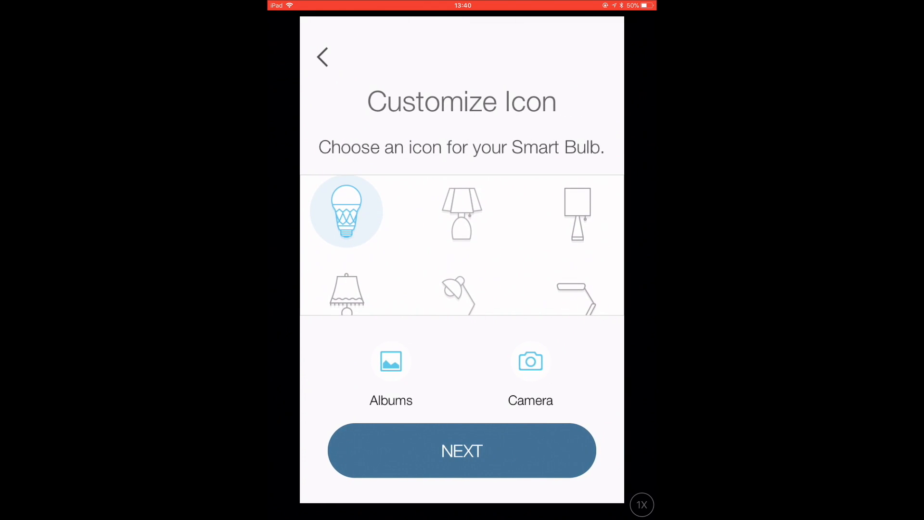
{"action": "scroll", "scroll_direction": "down", "scroll_amount": 3}
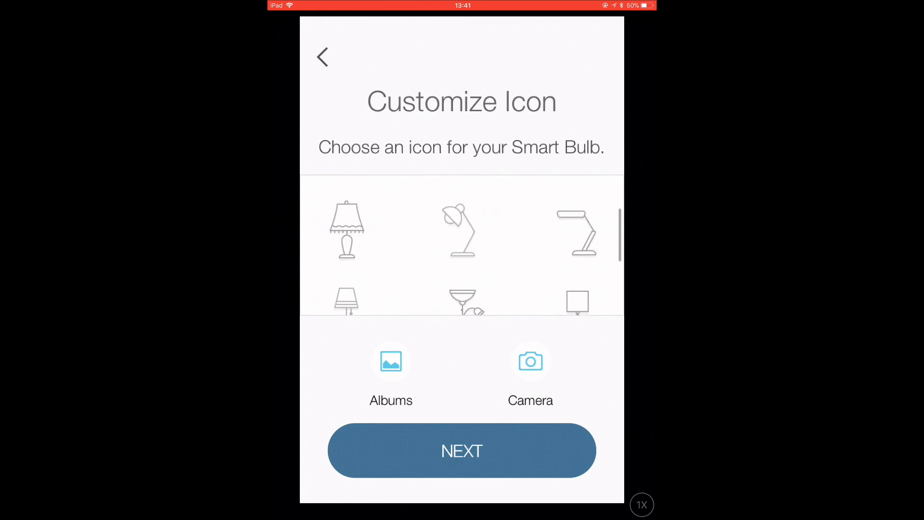
{"action": "left_click", "coordinate": [461, 451]}
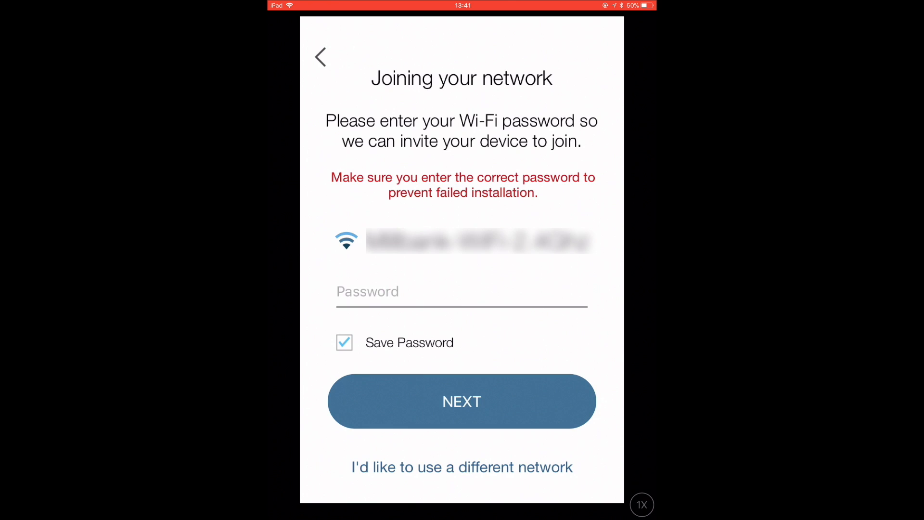
Step: Choose the Mydoodads WiFi network, enter its password and join so the bulb is set up
{"action": "left_click", "coordinate": [461, 467]}
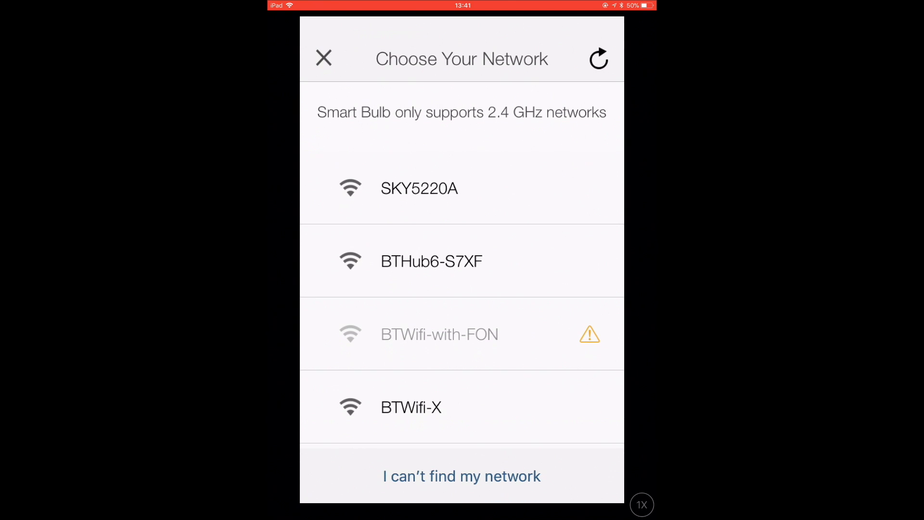
{"action": "left_click", "coordinate": [598, 59]}
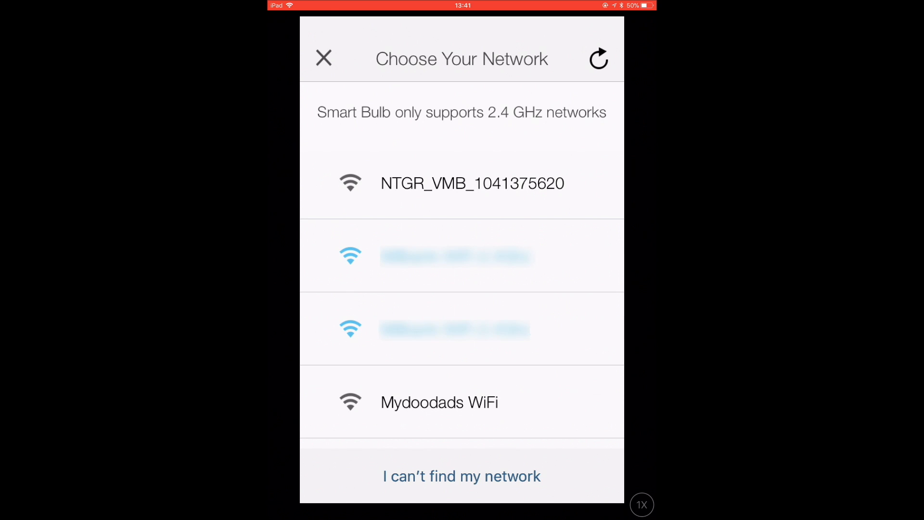
{"action": "left_click", "coordinate": [439, 402]}
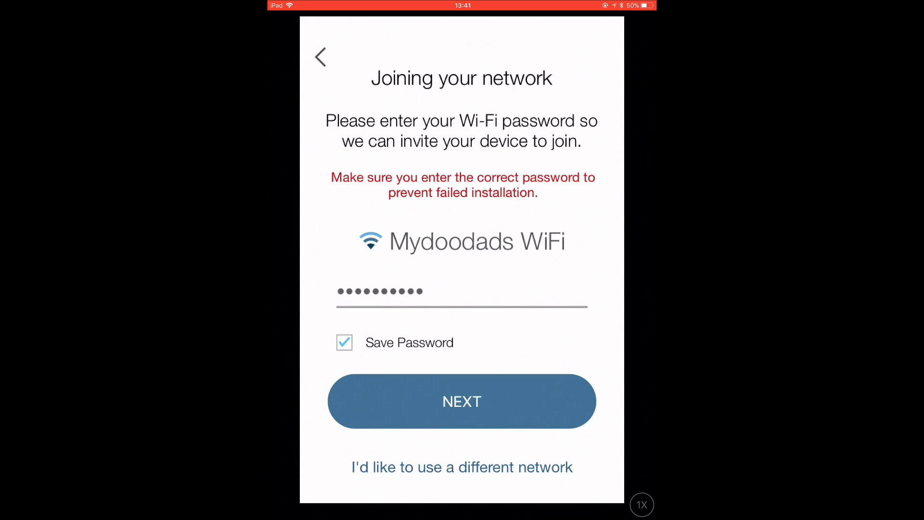
{"action": "left_click", "coordinate": [461, 291]}
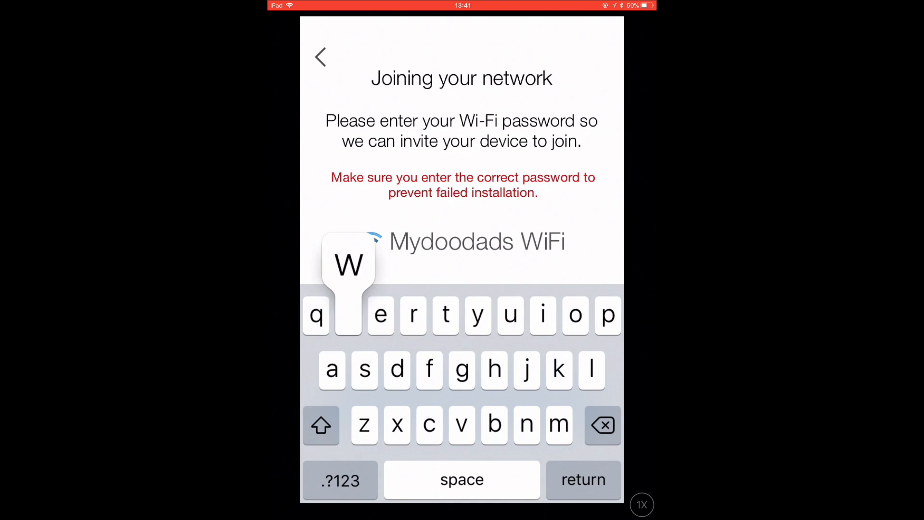
{"action": "left_click", "coordinate": [347, 314]}
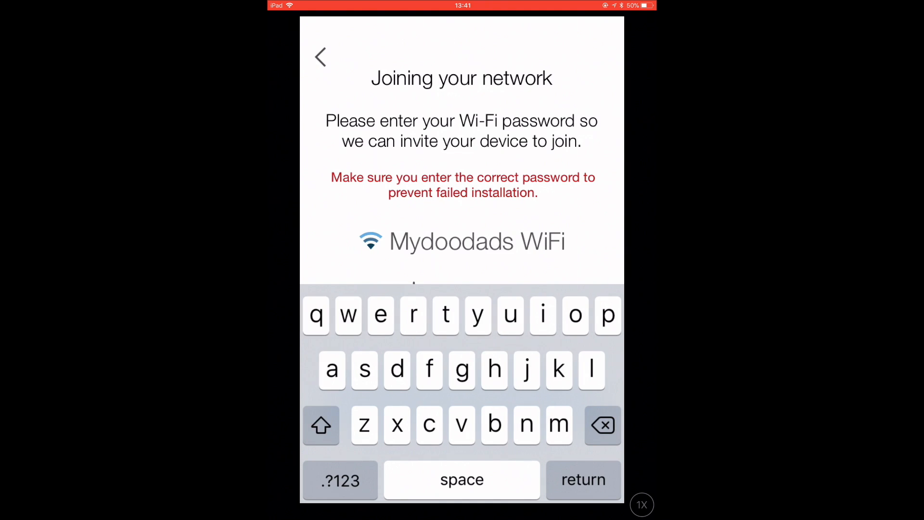
{"action": "left_click", "coordinate": [340, 480]}
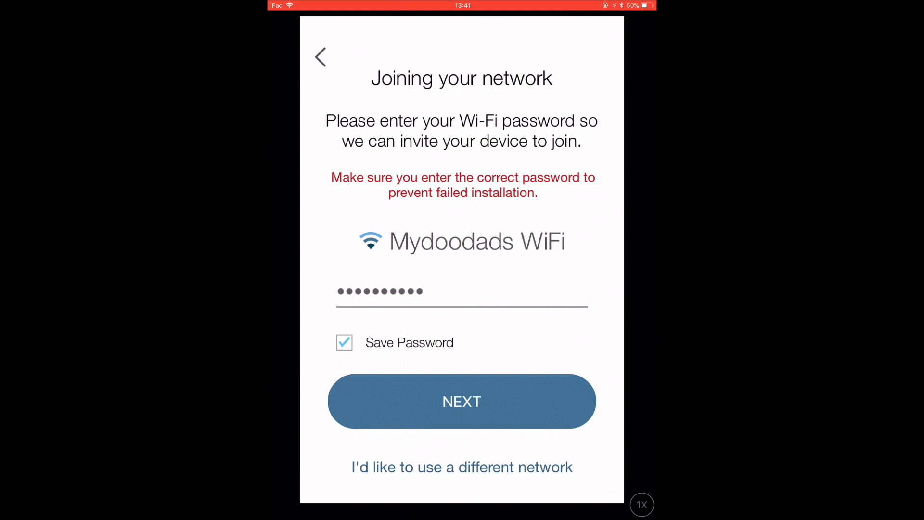
{"action": "left_click", "coordinate": [461, 402]}
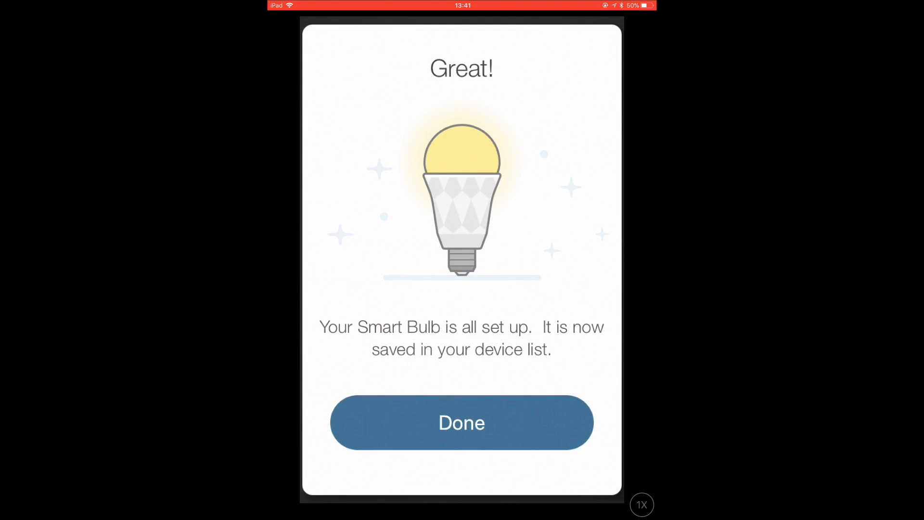
Step: Dismiss the success screen and switch My Smart Bulb on from the Devices list
{"action": "left_click", "coordinate": [462, 423]}
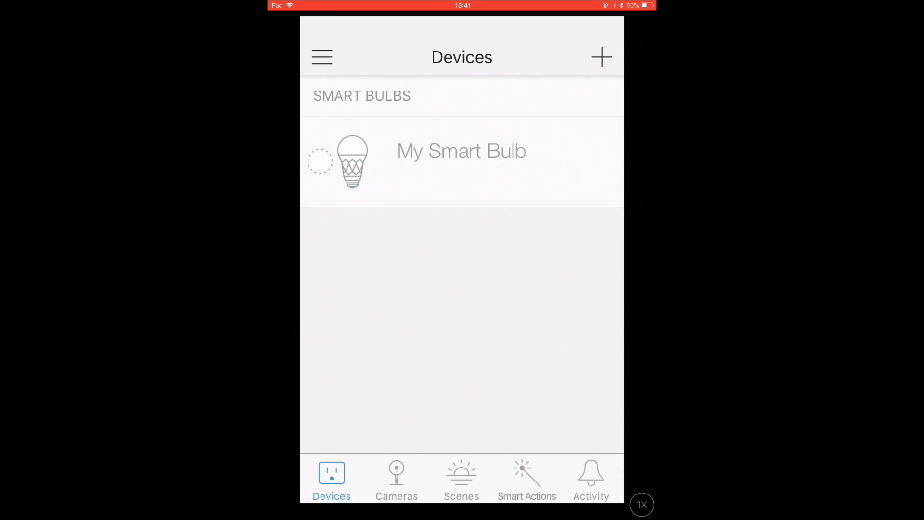
{"action": "left_click", "coordinate": [584, 160]}
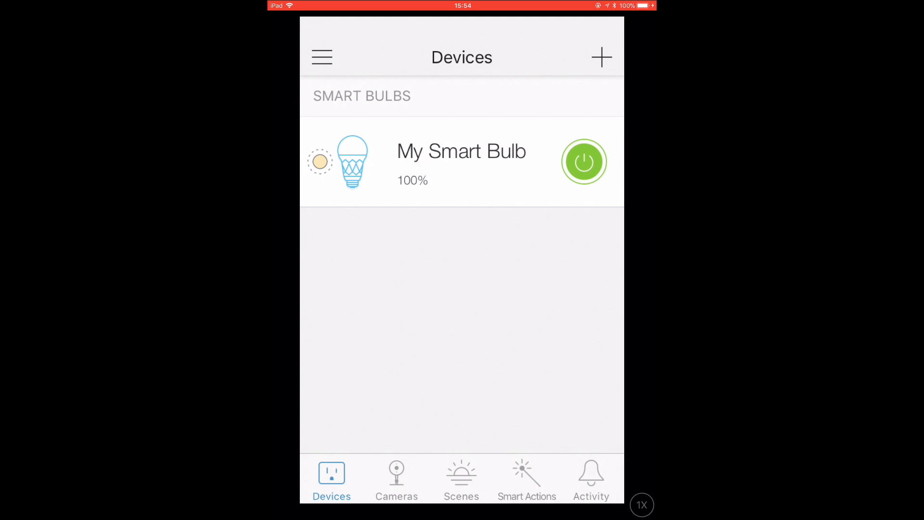
Step: Toggle My Smart Bulb off and back on with its power button in the Devices list
{"action": "left_click", "coordinate": [584, 161]}
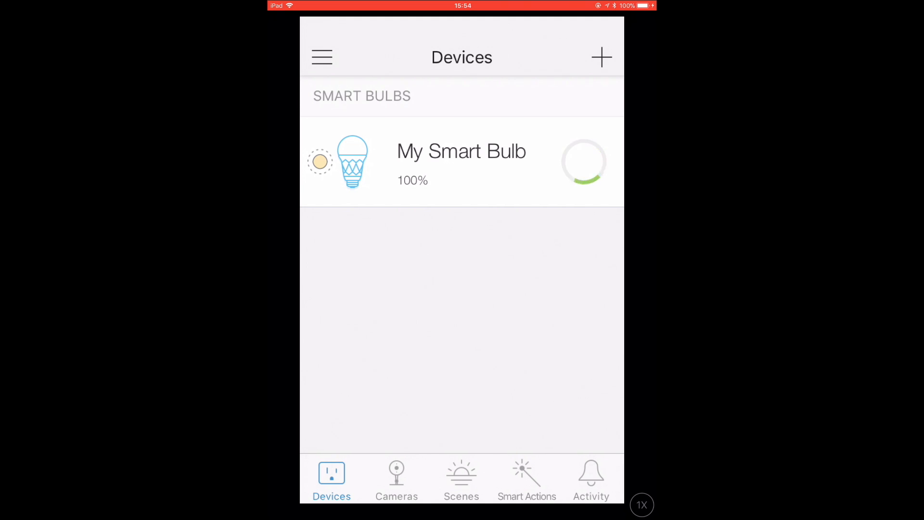
{"action": "left_click", "coordinate": [583, 162]}
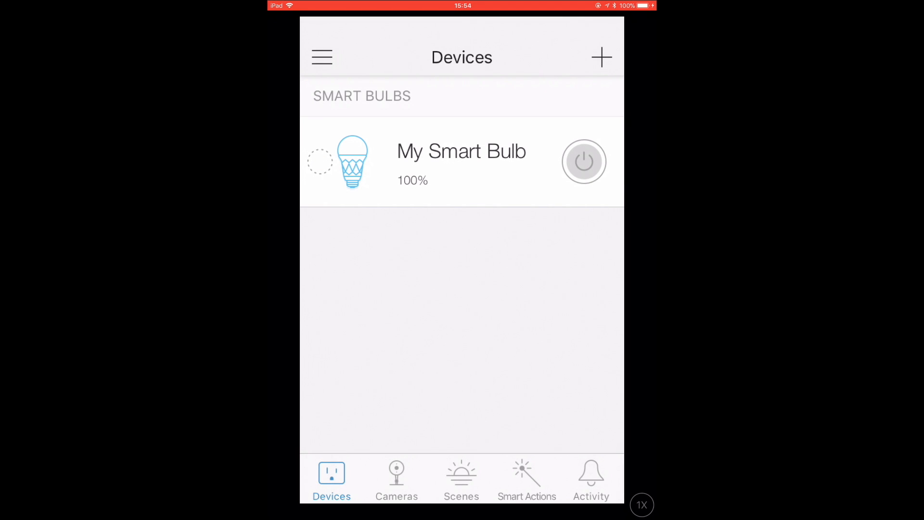
{"action": "left_click", "coordinate": [583, 162]}
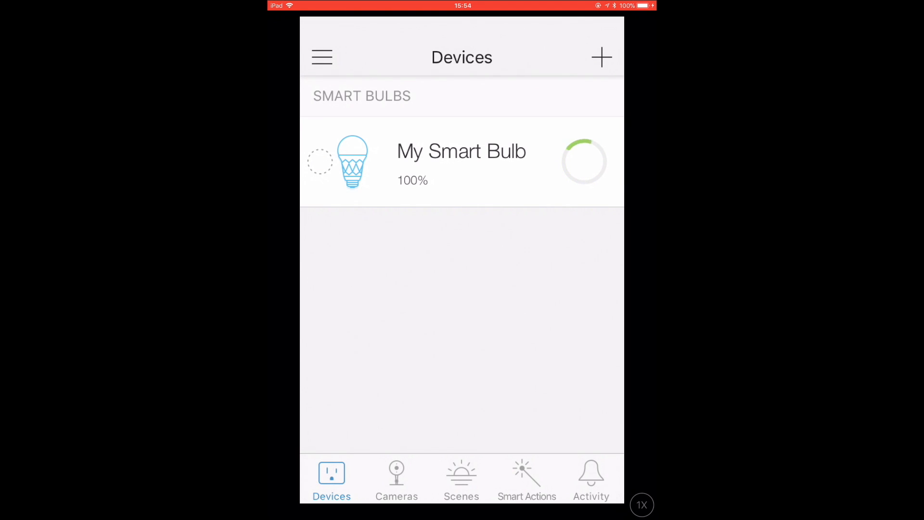